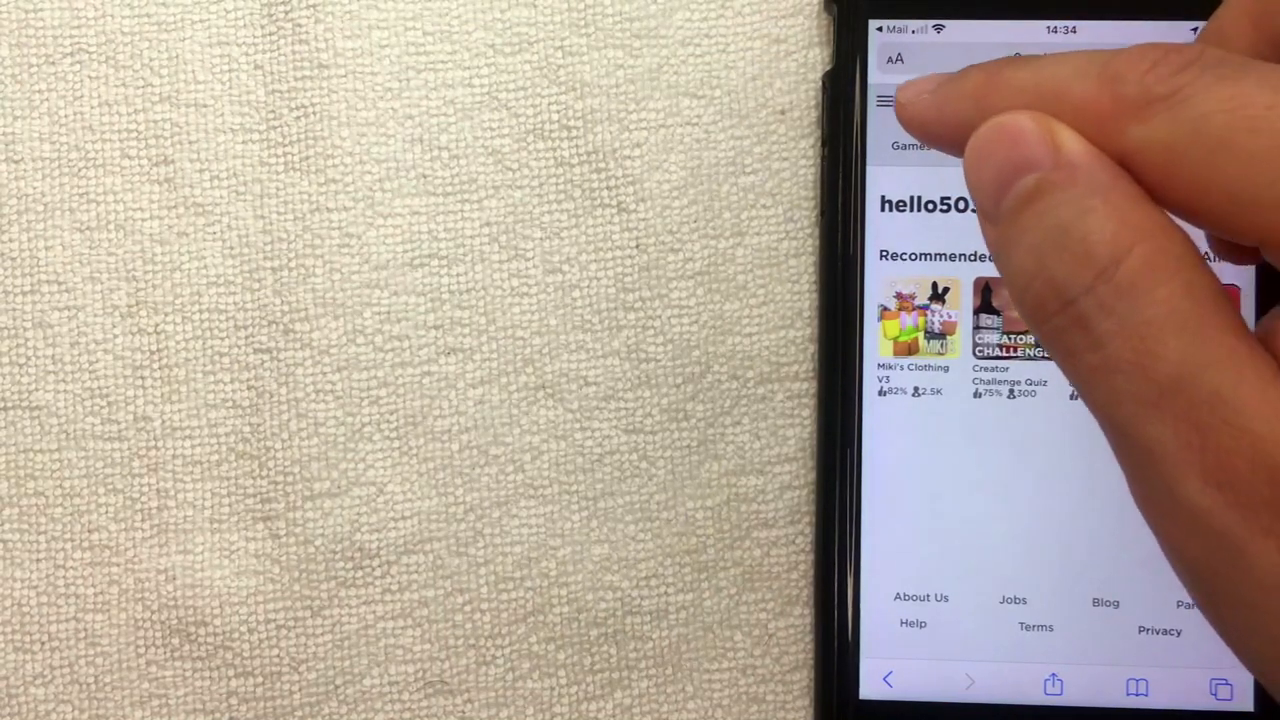
# Open the Roblox site menu to reach the Redeem Roblox cards page.
pyautogui.click(884, 101)
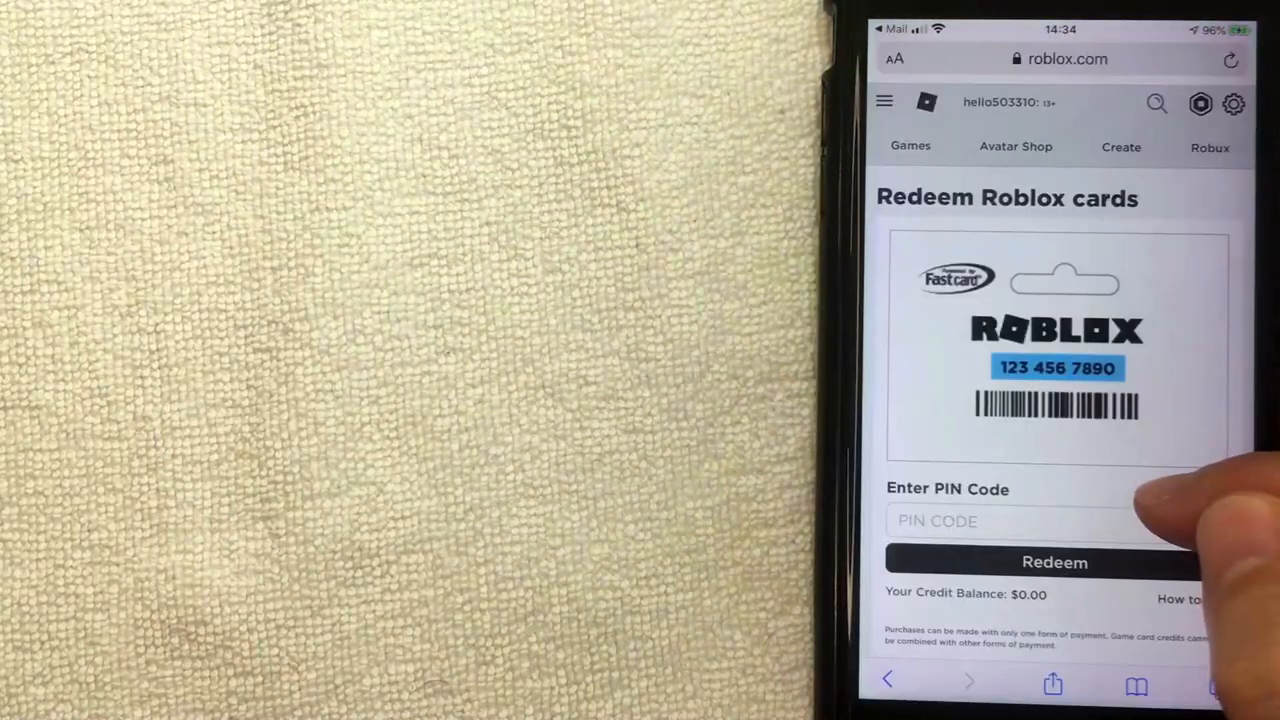
pyautogui.scroll(-3)
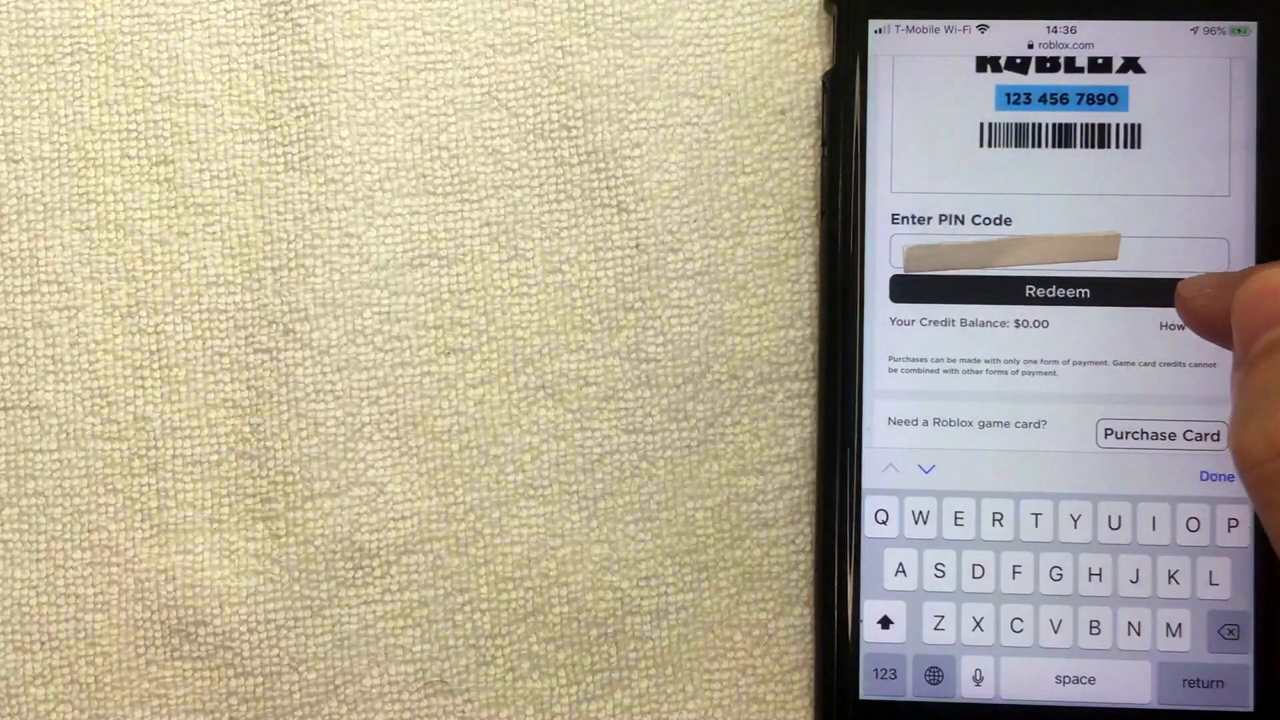
# Submit the pasted e-gift card PIN with Redeem, triggering the Verification challenge.
pyautogui.click(1057, 291)
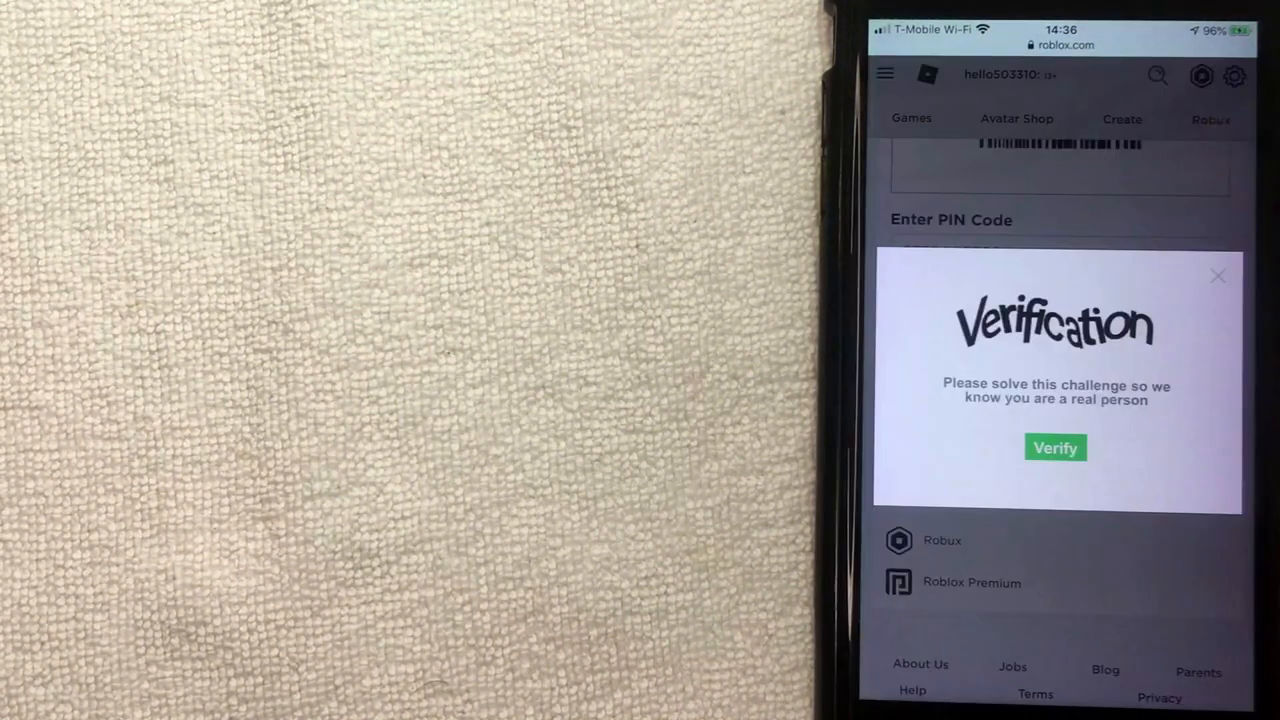